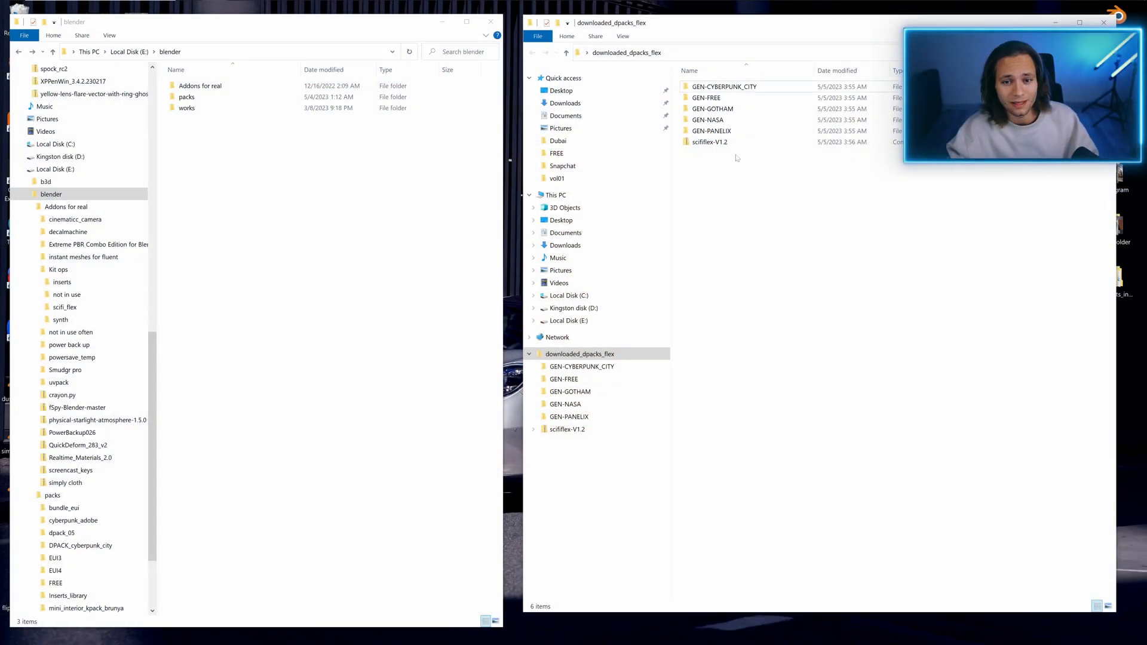
# - Select all downloaded items including scififlex-V1.2, then clear the selection
pyautogui.click(709, 141)
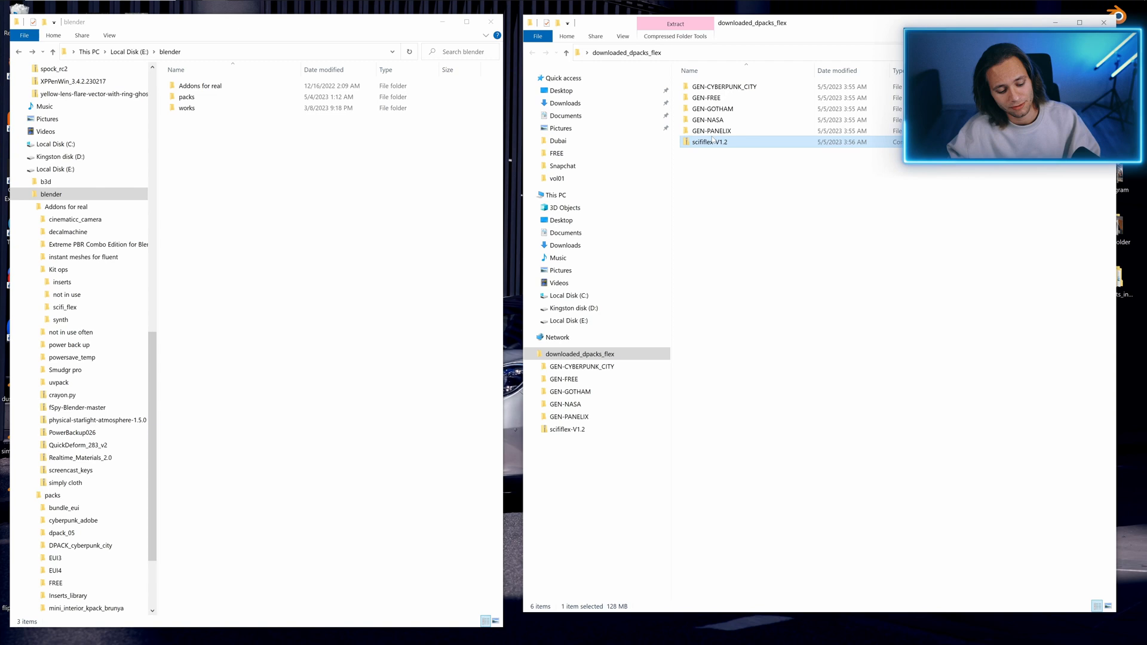
pyautogui.press('ctrl+a')
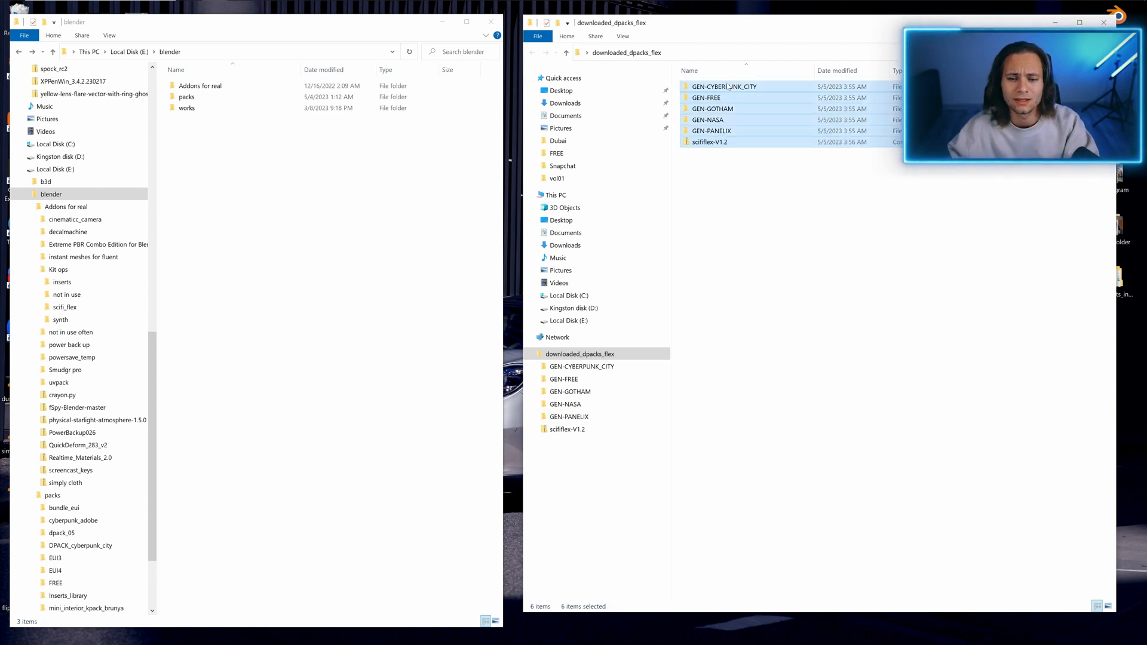
pyautogui.click(210, 256)
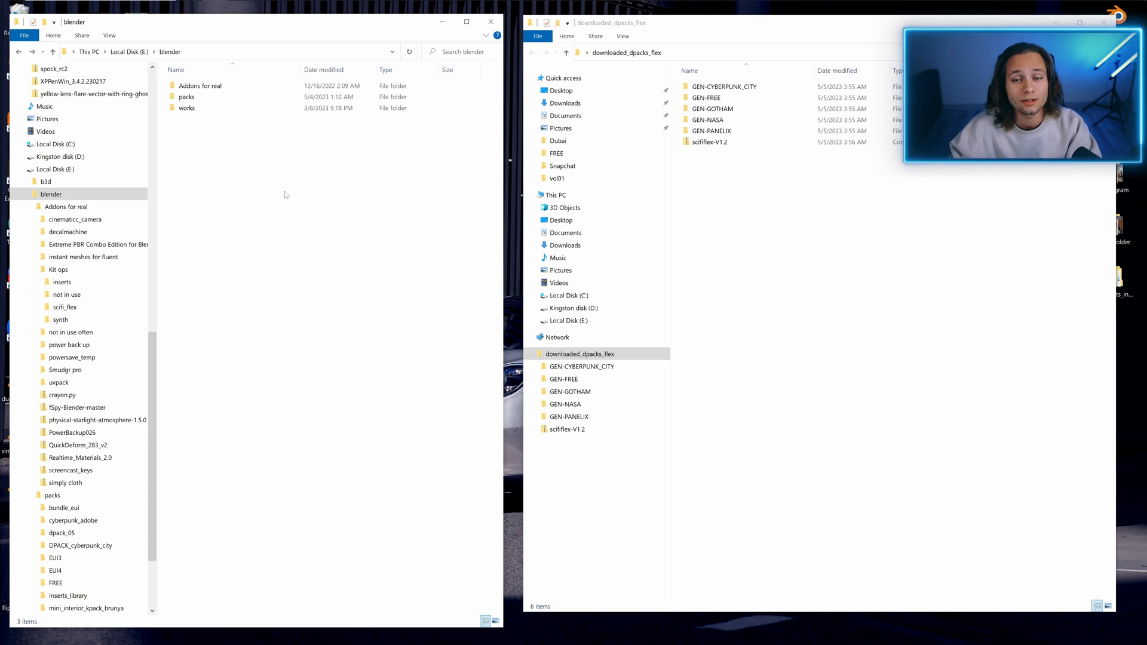
# - Create a new folder named customs_dpacks inside E:\blender
pyautogui.rightClick(284, 194)
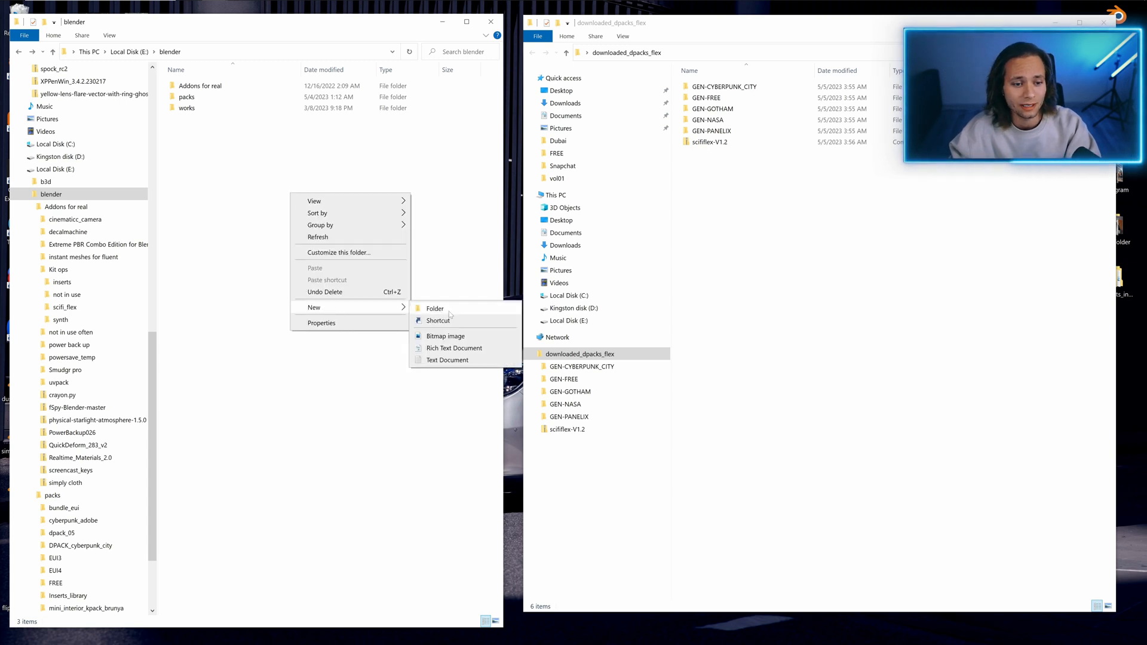
pyautogui.click(434, 308)
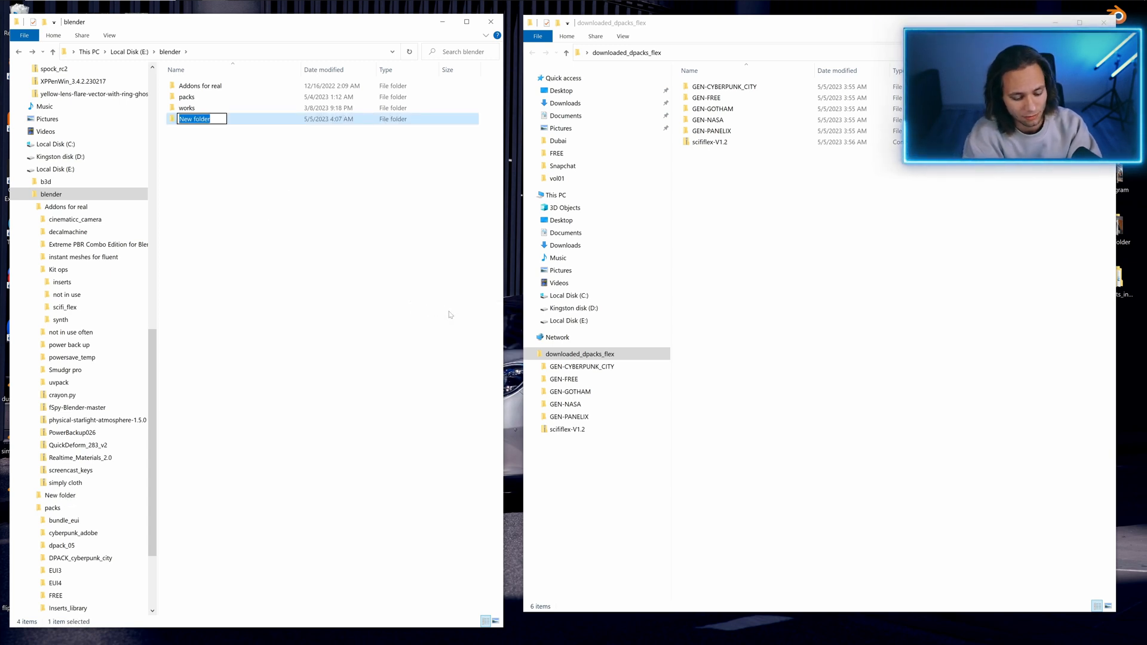
pyautogui.write('customs_d')
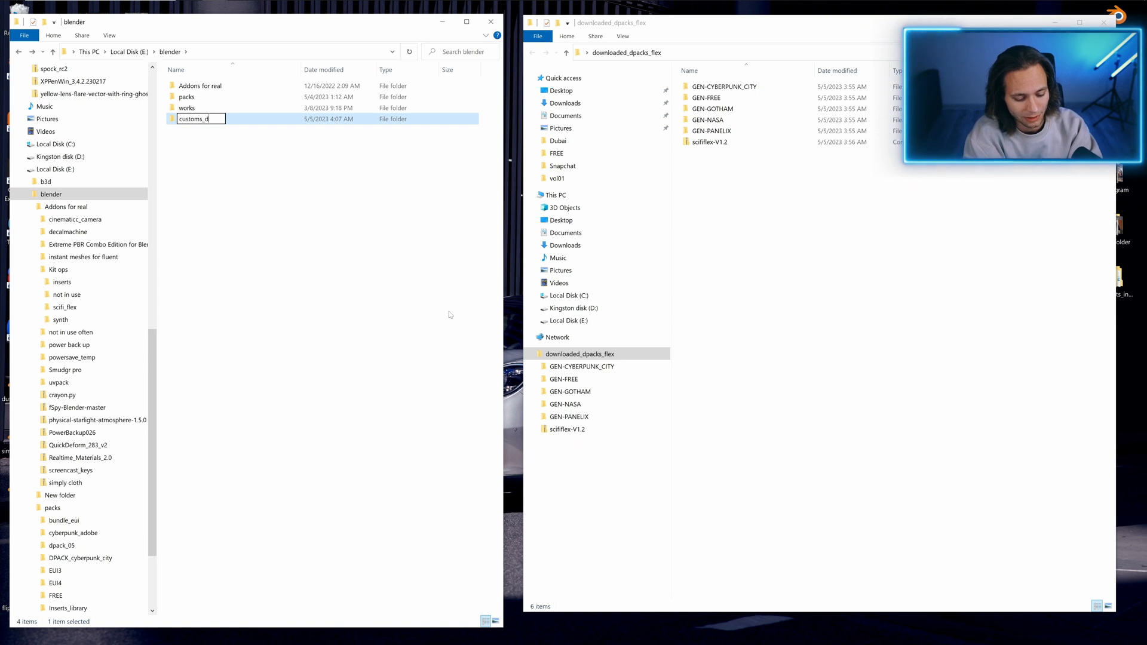
pyautogui.press('Return')
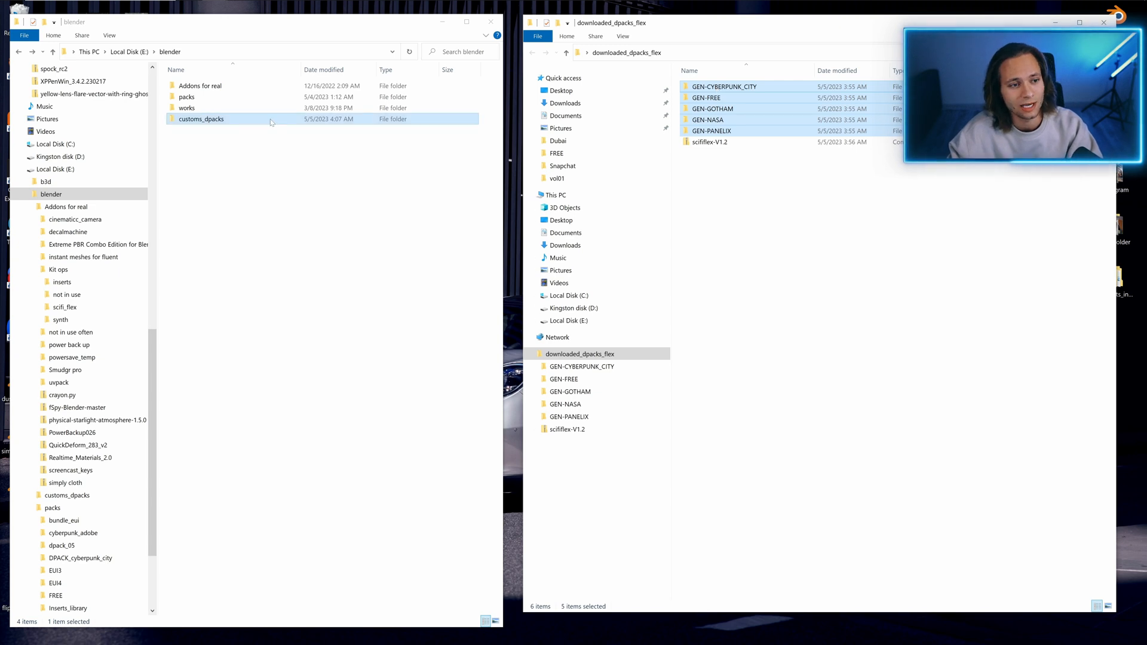
# - Enter customs_dpacks and select its address-bar path for copying
pyautogui.doubleClick(200, 118)
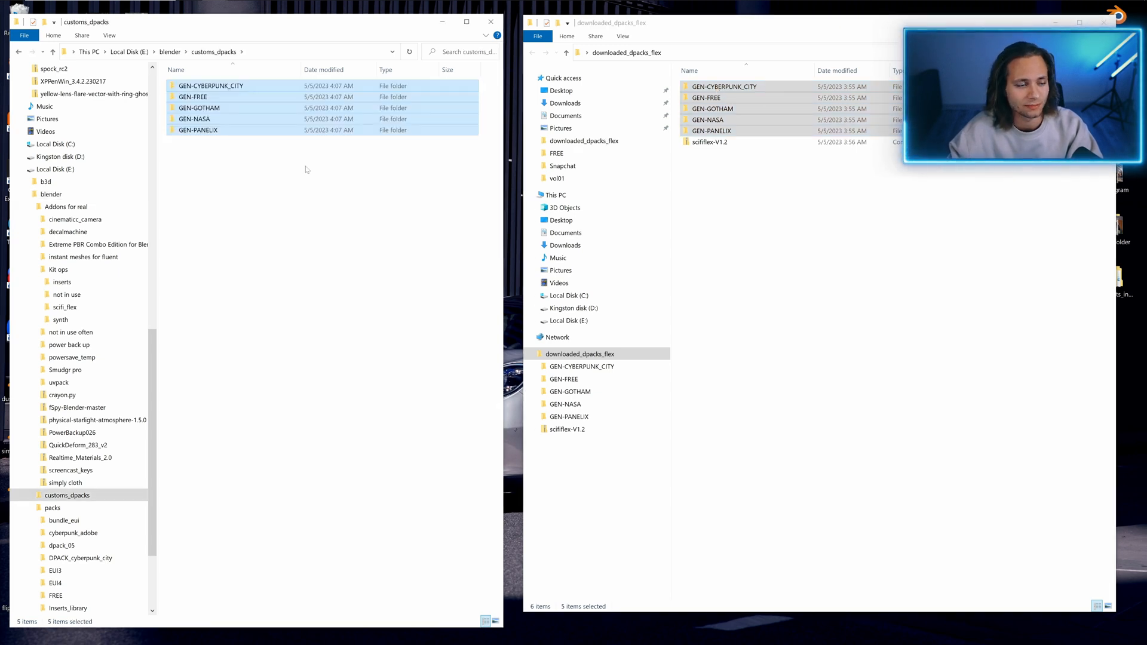
pyautogui.click(220, 52)
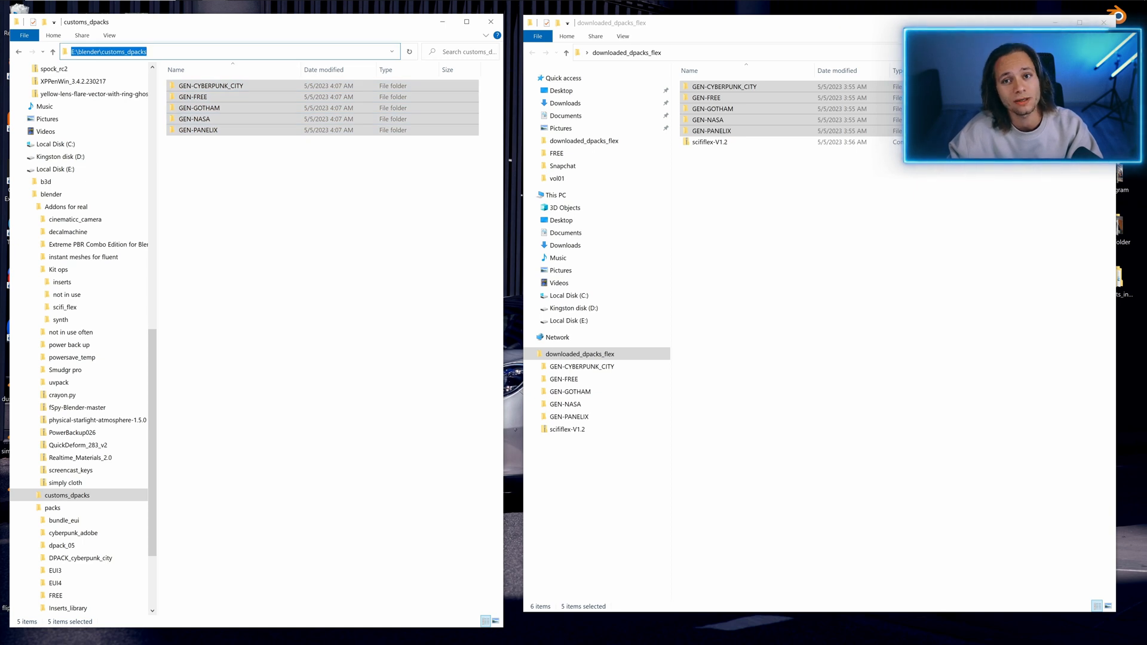
pyautogui.moveTo(173, 5)
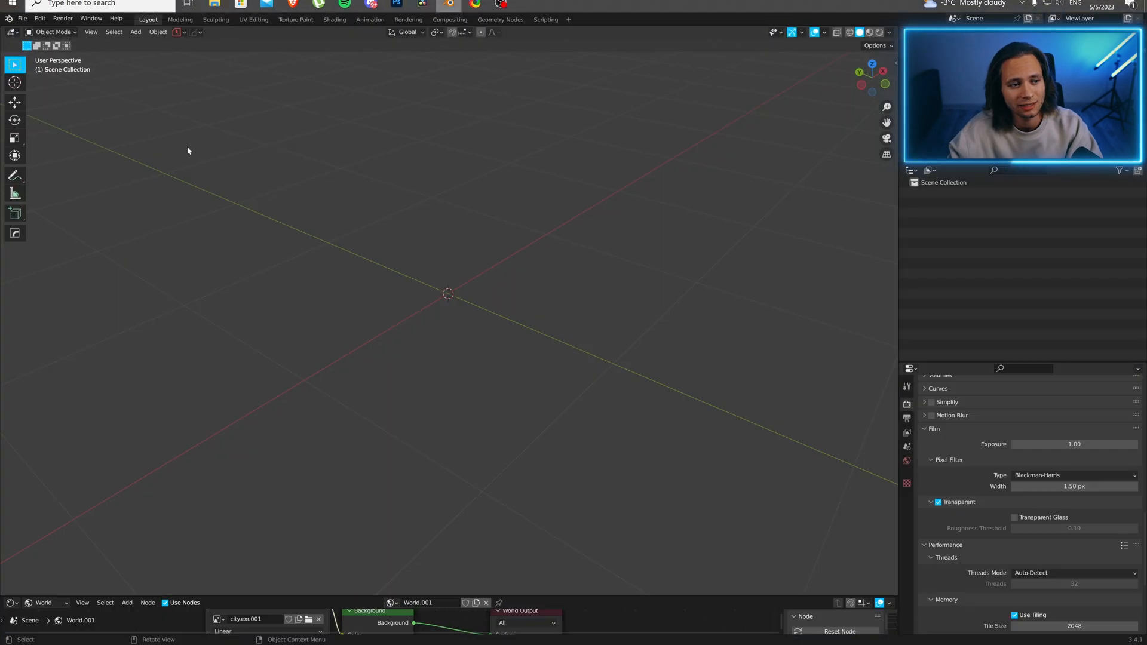
# - Install the SciFi Flex add-on from scififlex-V1.2.zip via Preferences and enable it
pyautogui.click(40, 18)
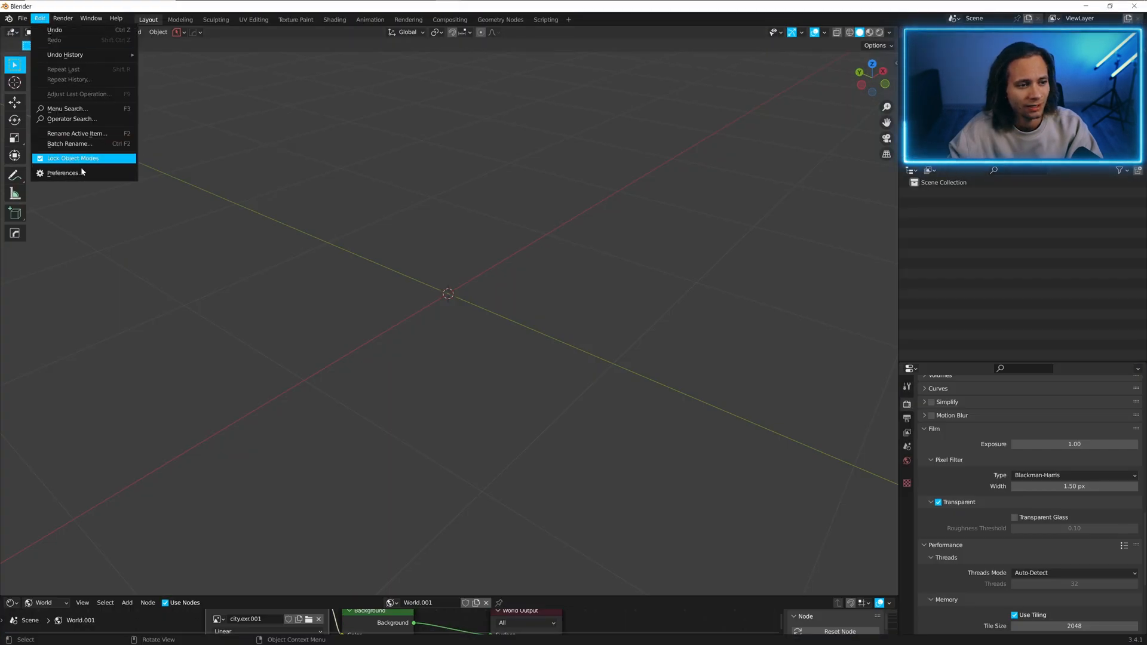
pyautogui.click(65, 172)
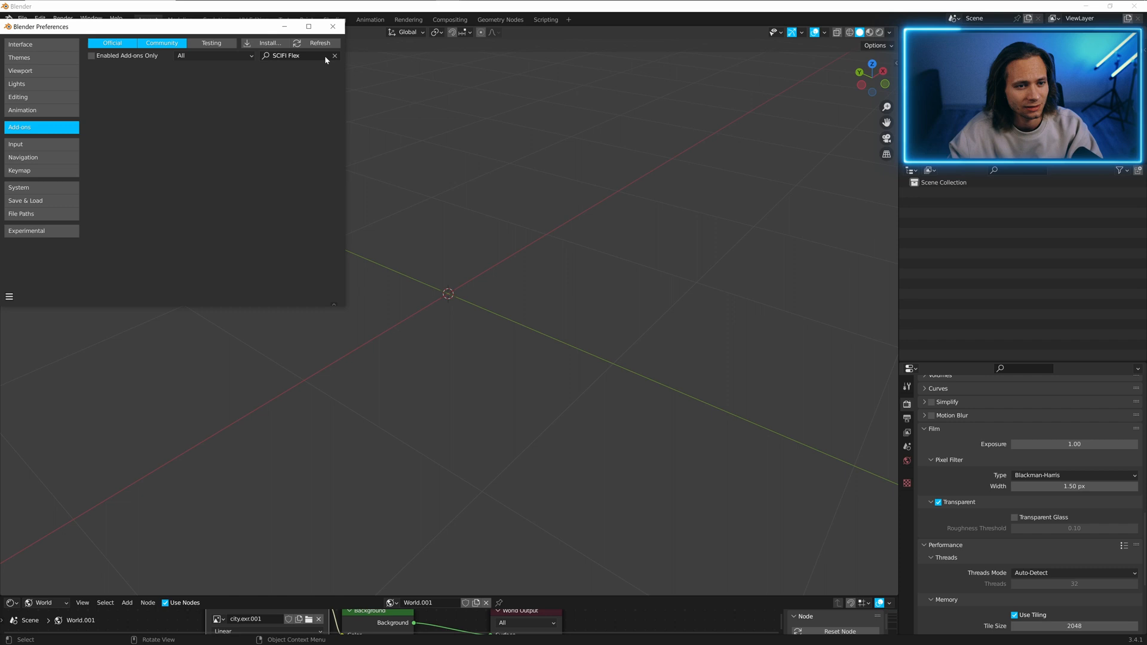
pyautogui.click(269, 43)
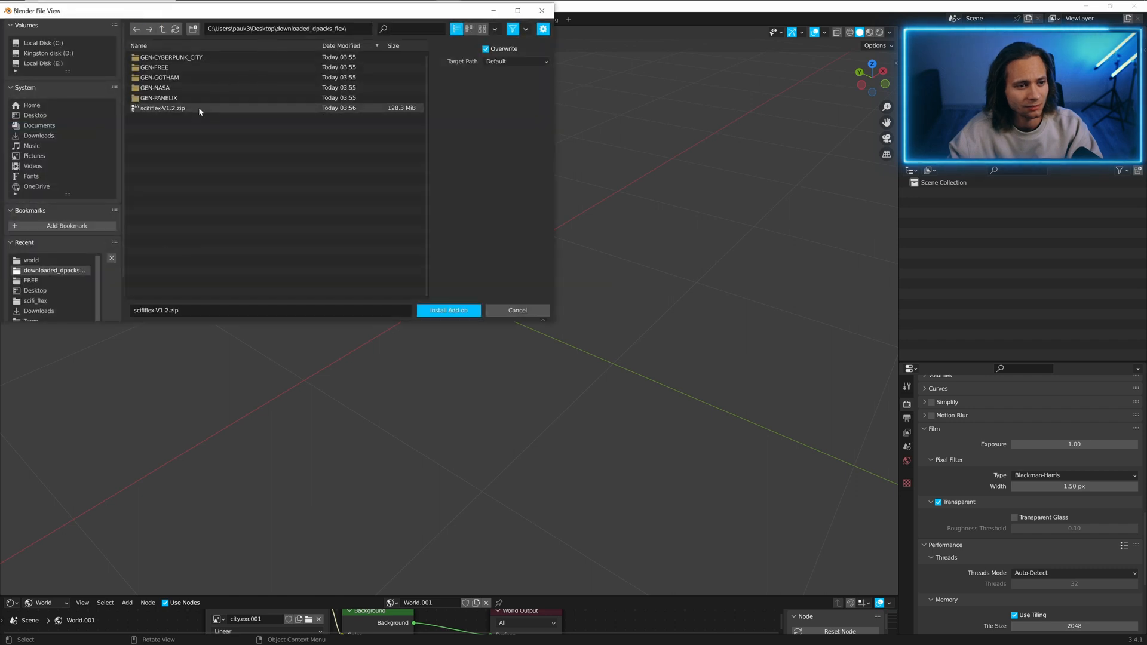
pyautogui.click(161, 107)
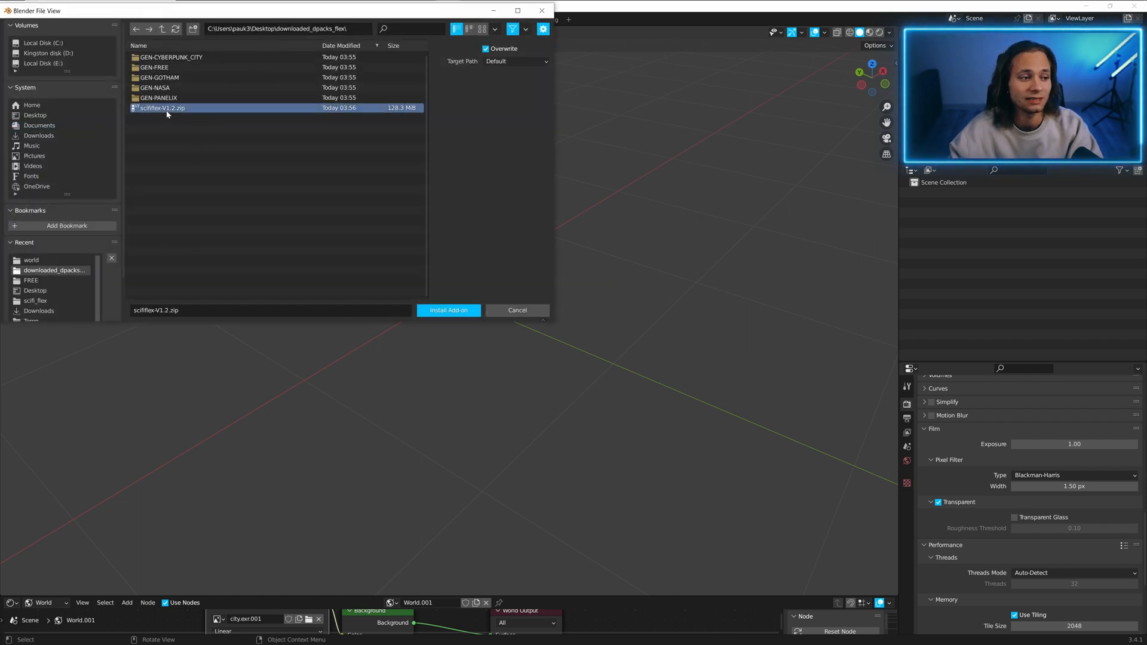
pyautogui.click(448, 310)
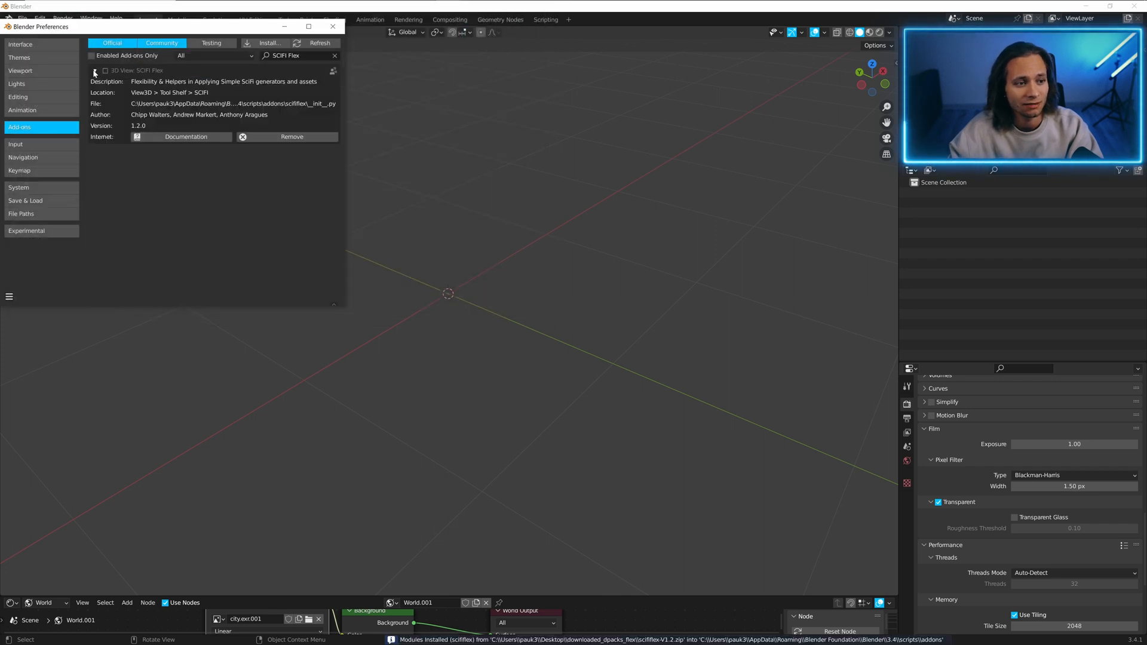
pyautogui.click(94, 71)
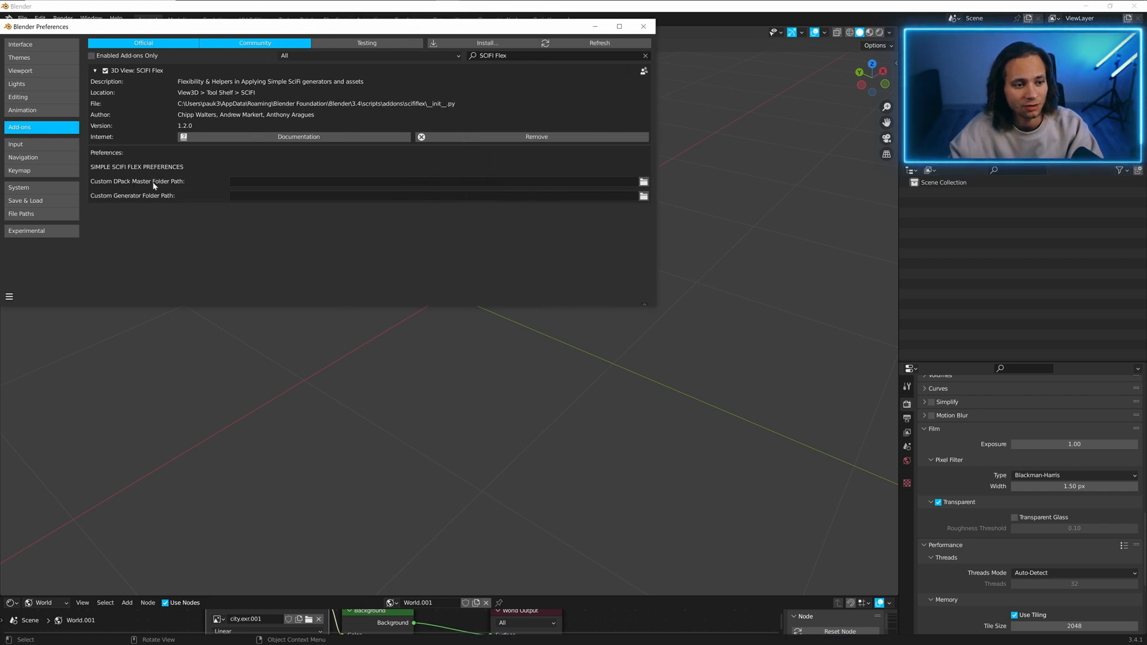
# - Set the Custom DPack Master Folder Path to E:\blender\customs_dpacks and close Preferences
pyautogui.click(435, 180)
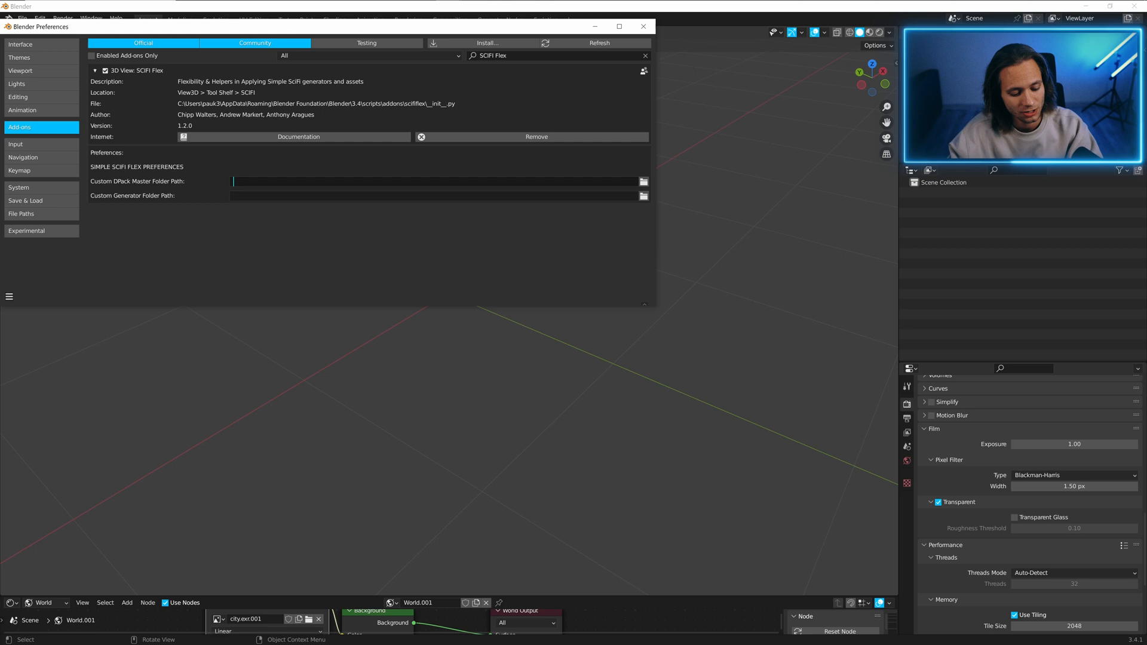
pyautogui.write('E:\\blender\\customs_dpacks')
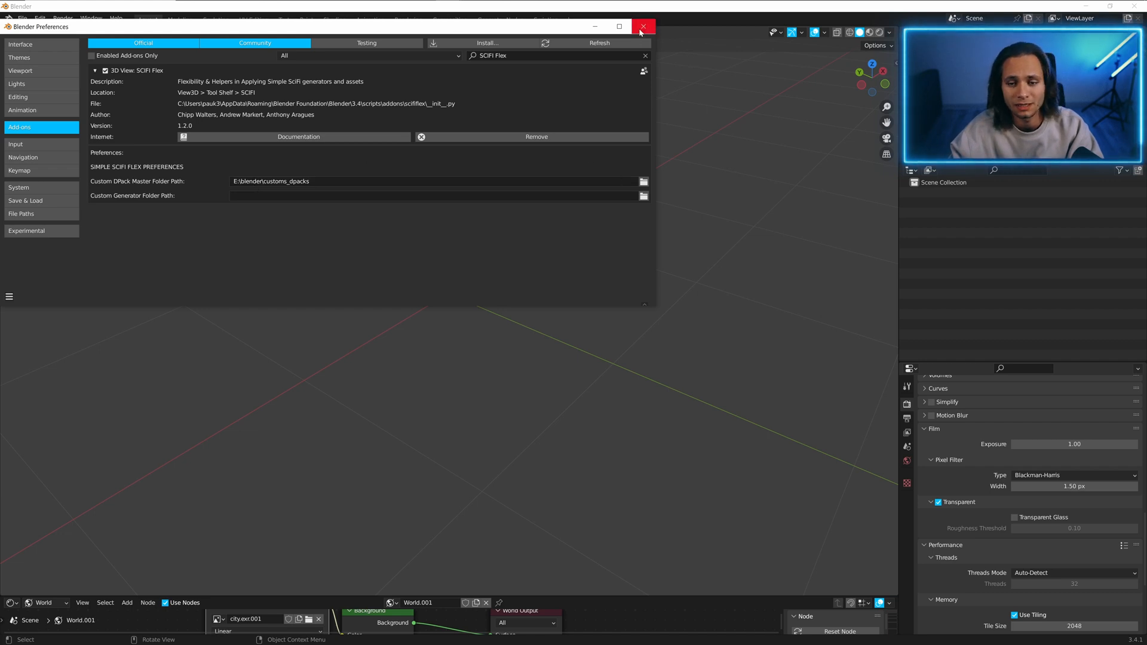
pyautogui.click(643, 26)
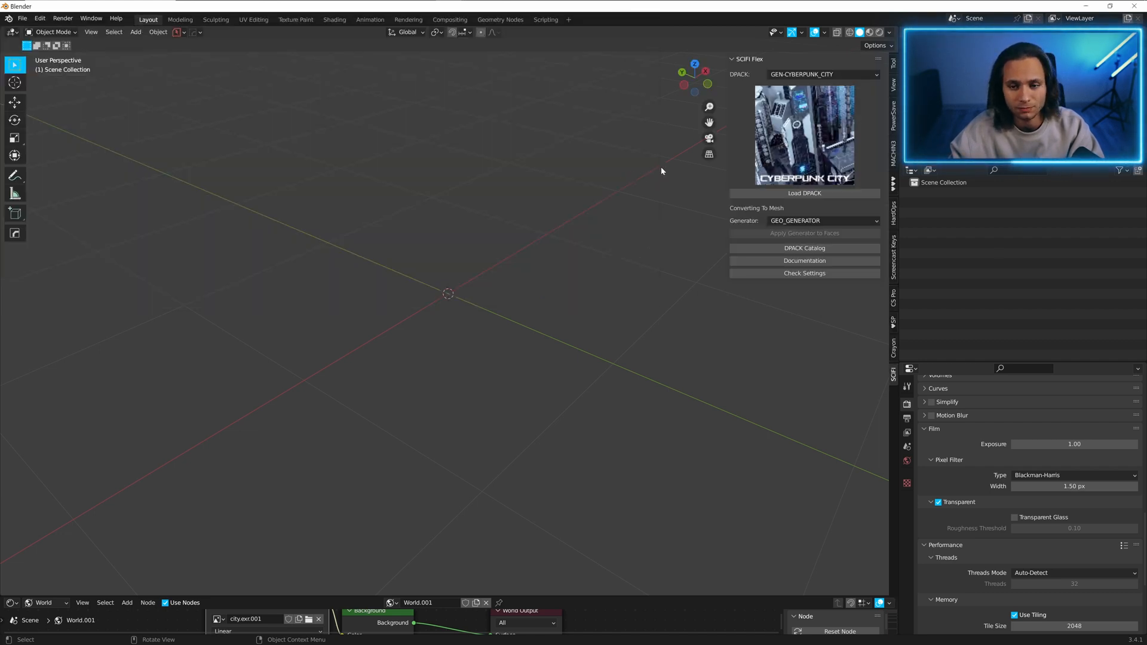
# - Choose the CITOPIA DPack in the SciFi Flex panel
pyautogui.click(822, 74)
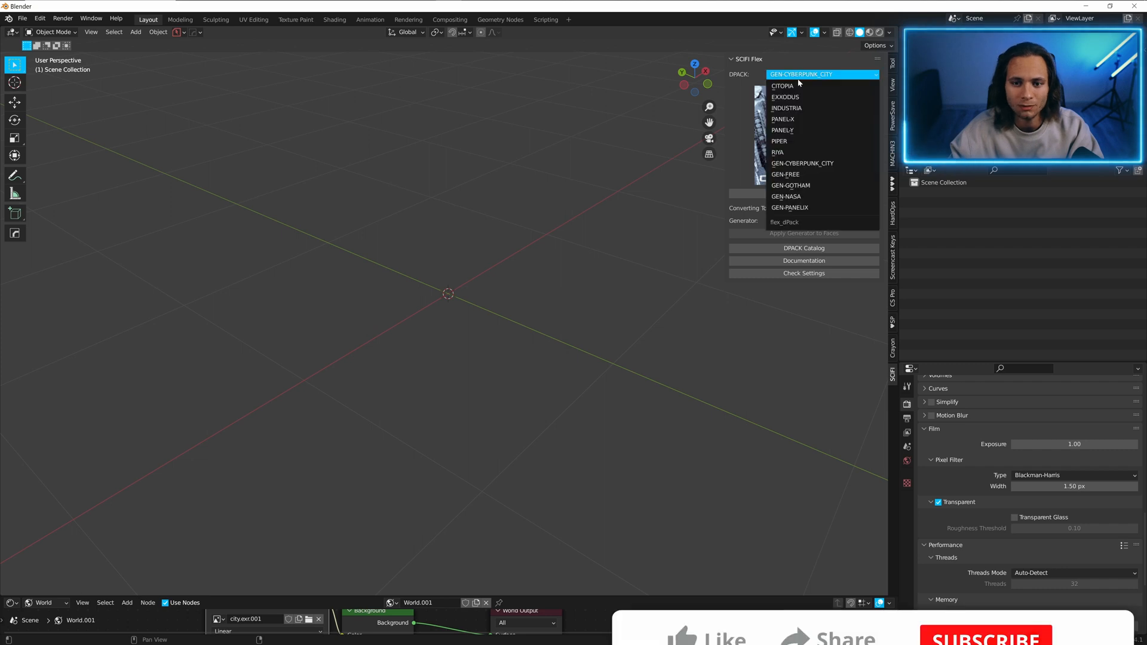
pyautogui.click(785, 174)
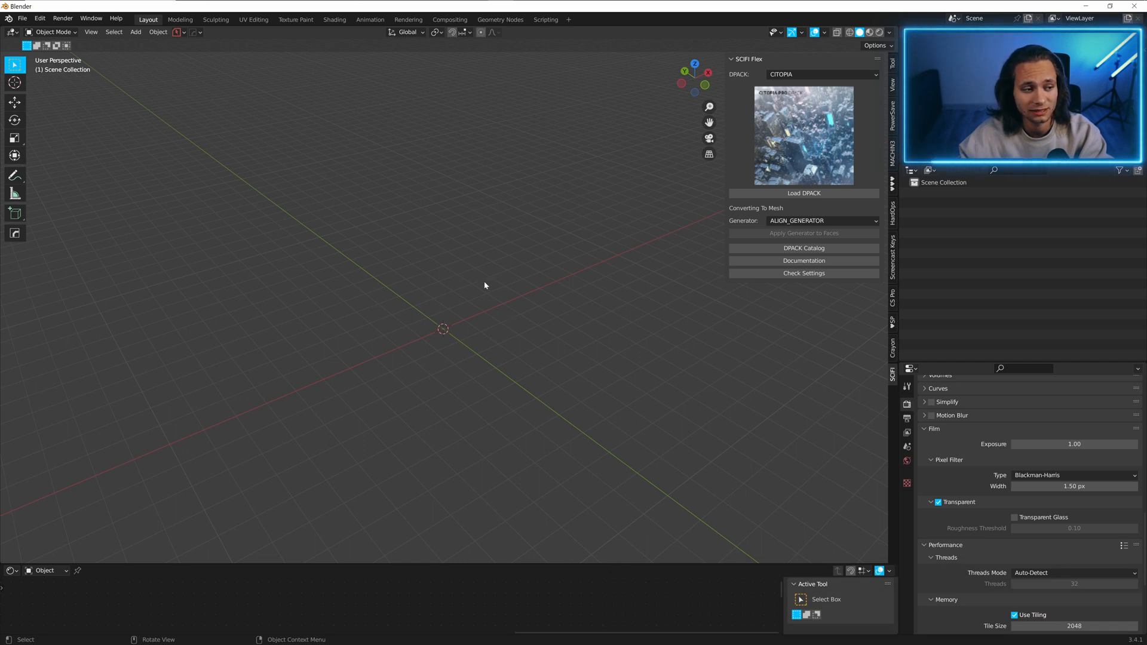
# - Add a mesh plane to the scene
pyautogui.click(135, 31)
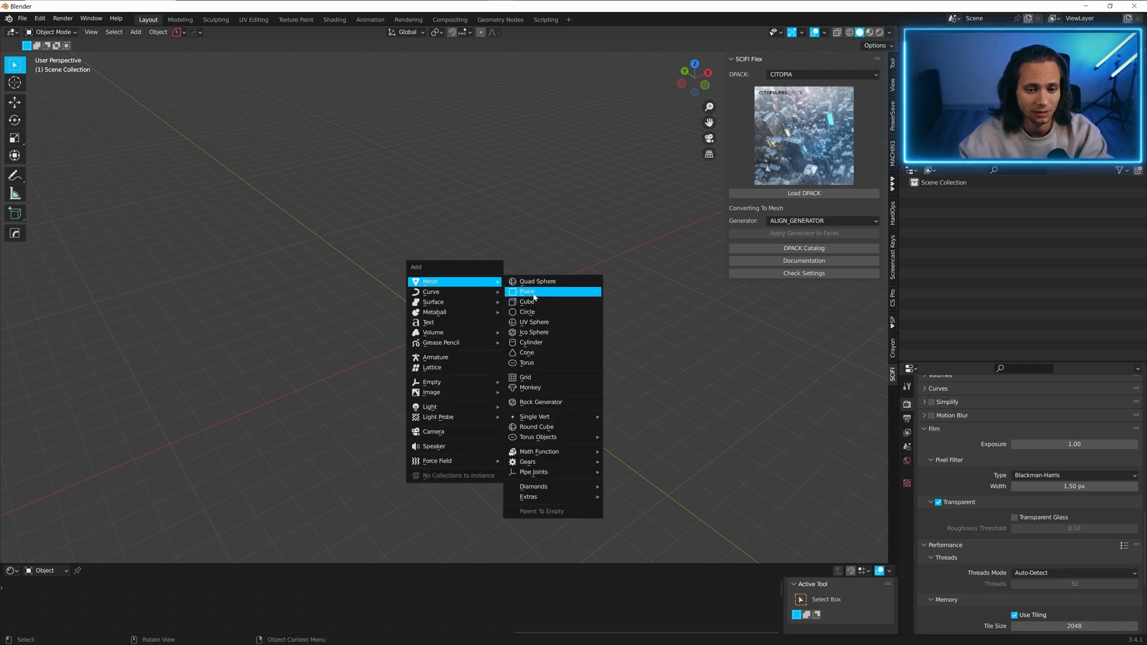
pyautogui.click(527, 292)
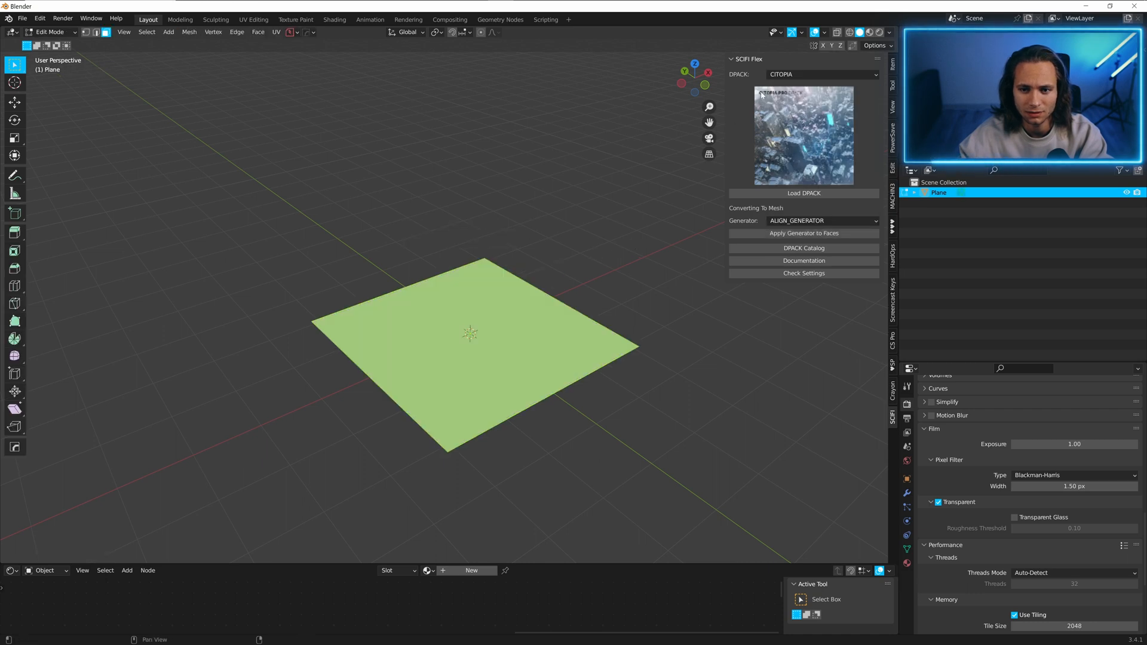
# - Choose the GEN-CYBERPUNK_CITY DPack with the GEO_GENERATOR generator
pyautogui.click(822, 74)
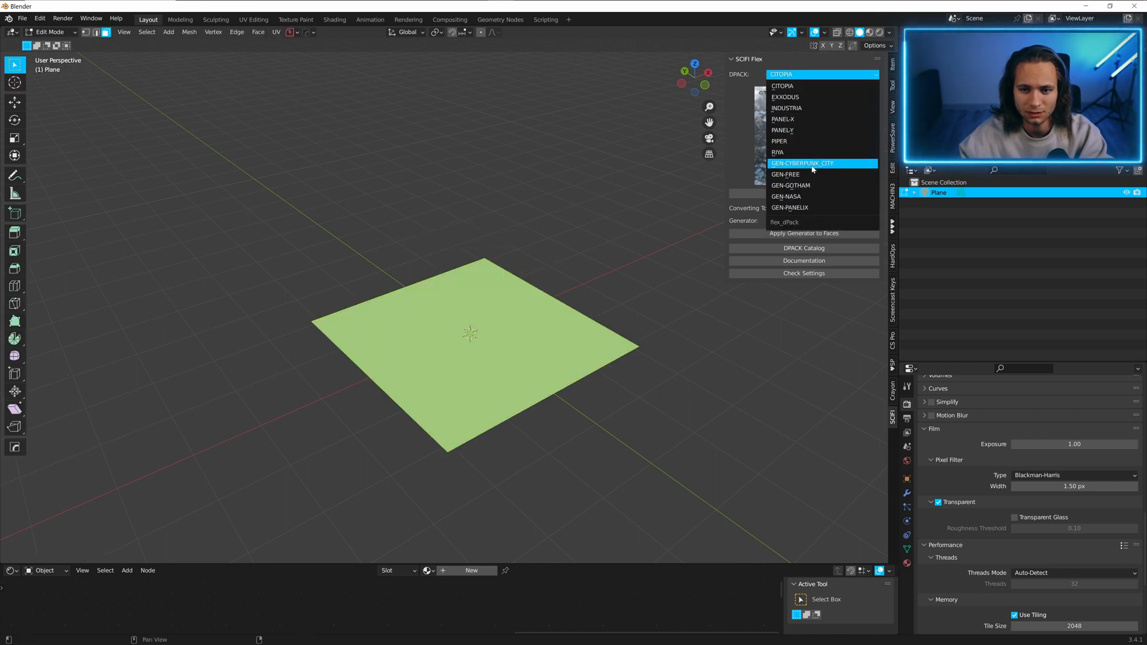
pyautogui.click(801, 163)
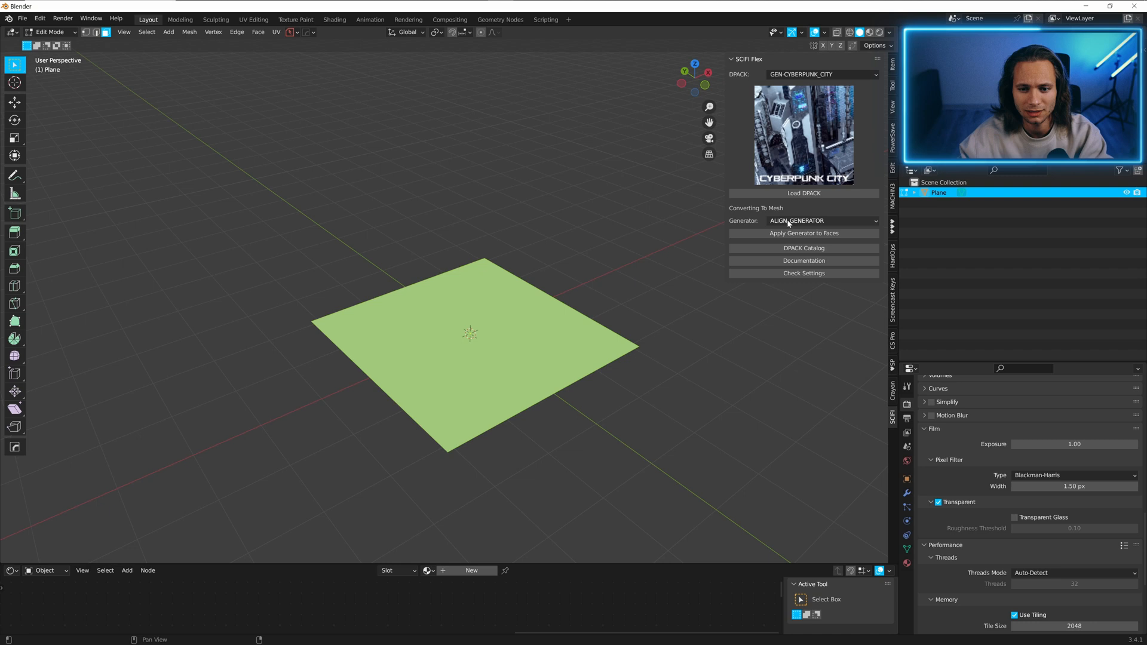
pyautogui.click(822, 219)
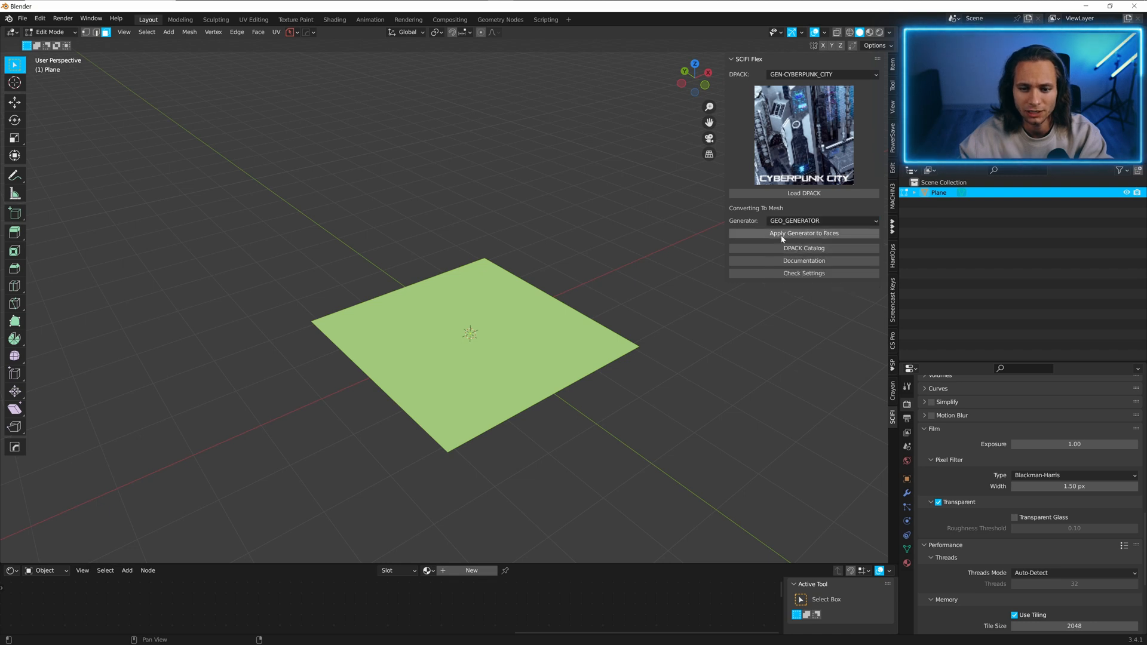
pyautogui.moveTo(803, 233)
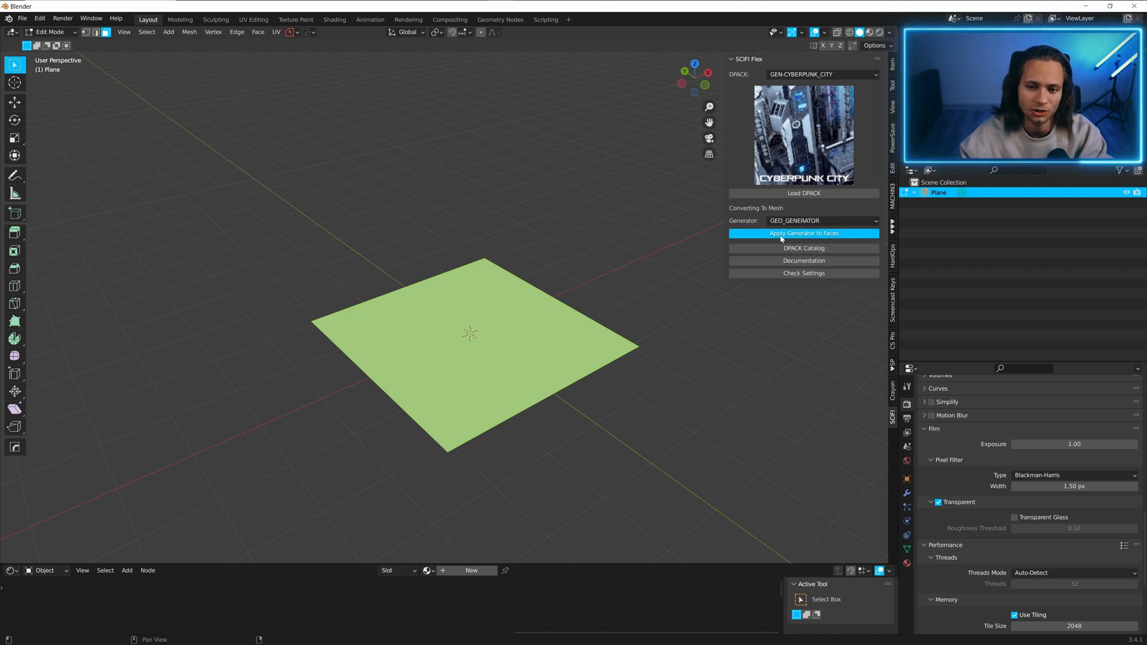
# - Apply the generator to the plane's faces, producing the cyberpunk city
pyautogui.click(803, 233)
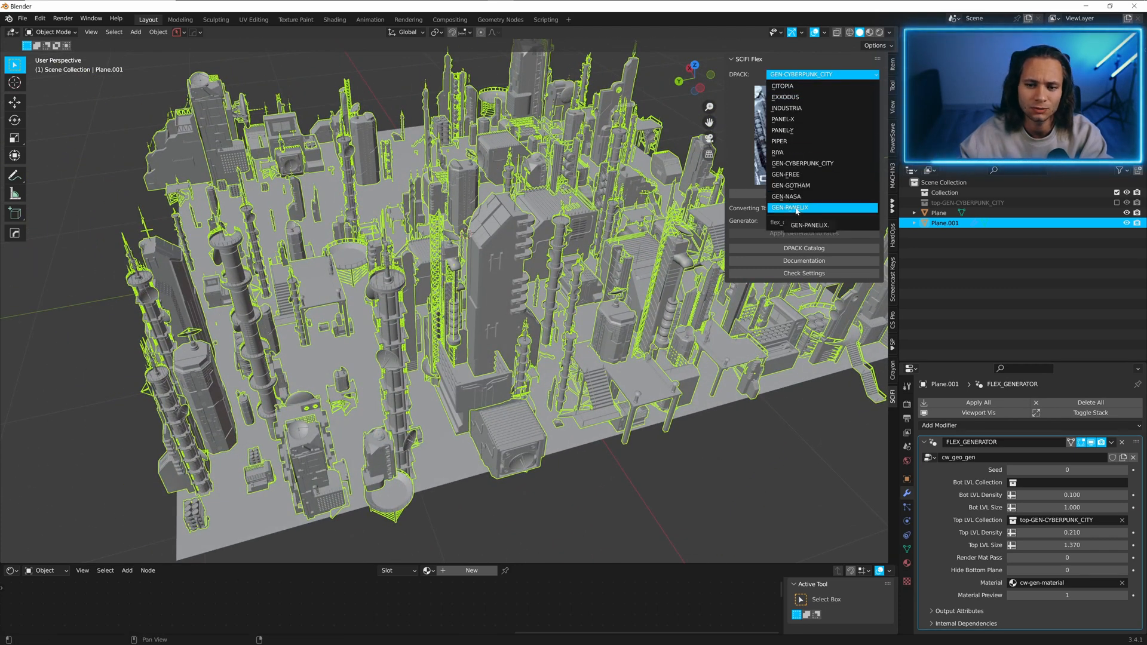
# - Select and load the GEN-PANELIX DPack into the scene
pyautogui.click(789, 206)
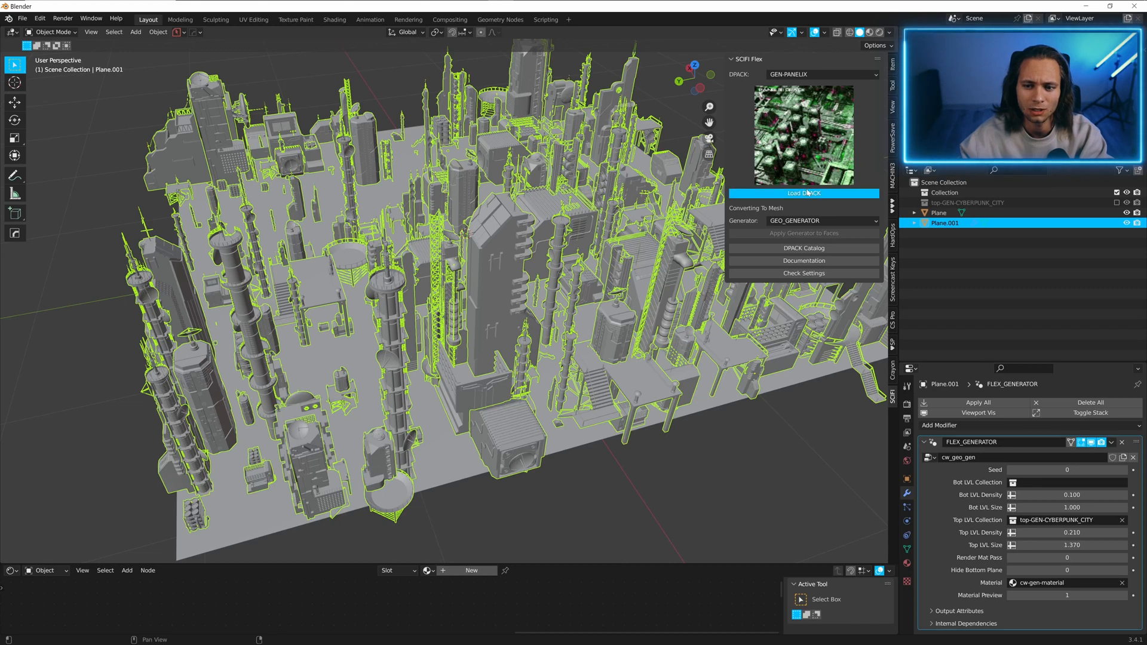
pyautogui.click(803, 194)
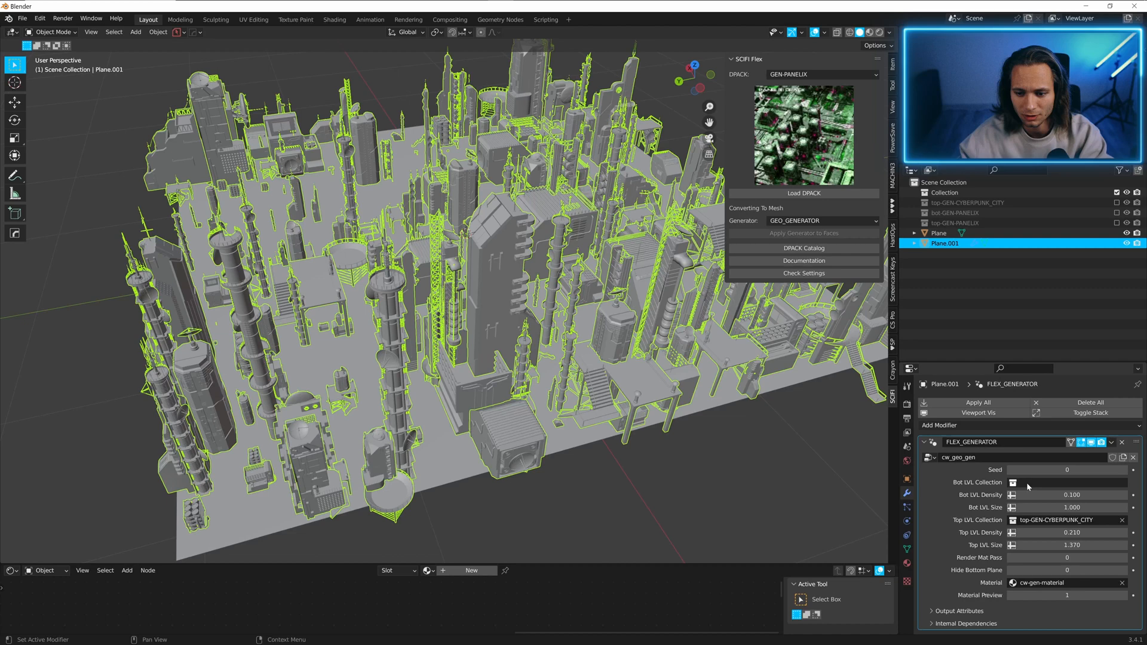
# - Set the modifier's Bot LVL Collection to top-GEN-PANELIX
pyautogui.click(1012, 481)
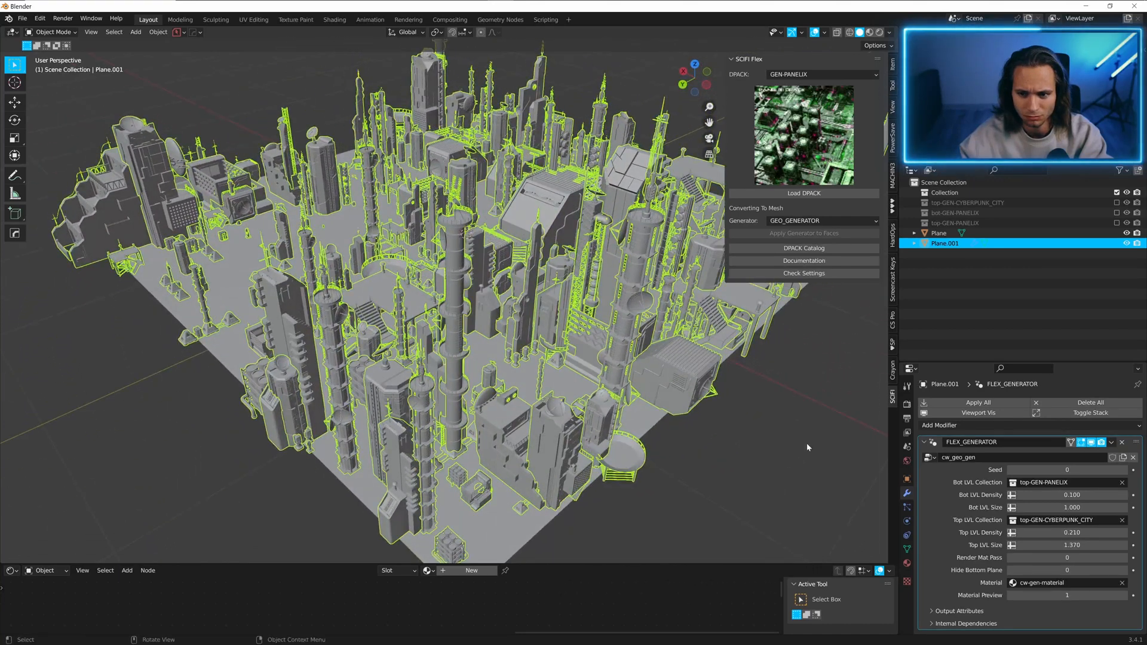
pyautogui.click(1065, 482)
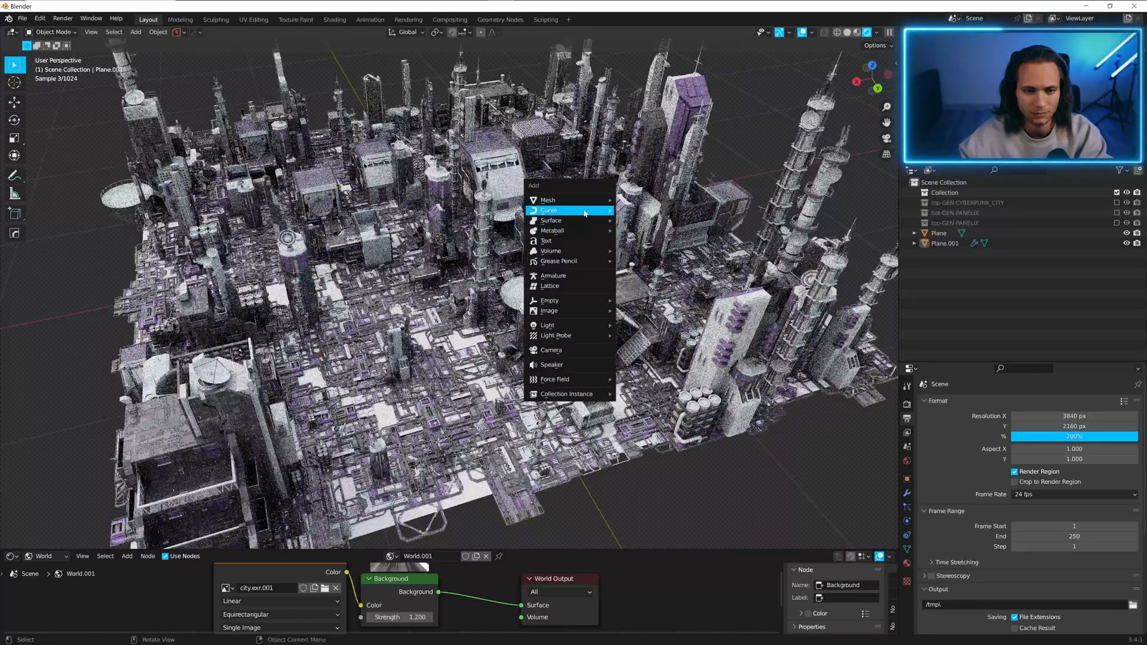
pyautogui.moveTo(549, 300)
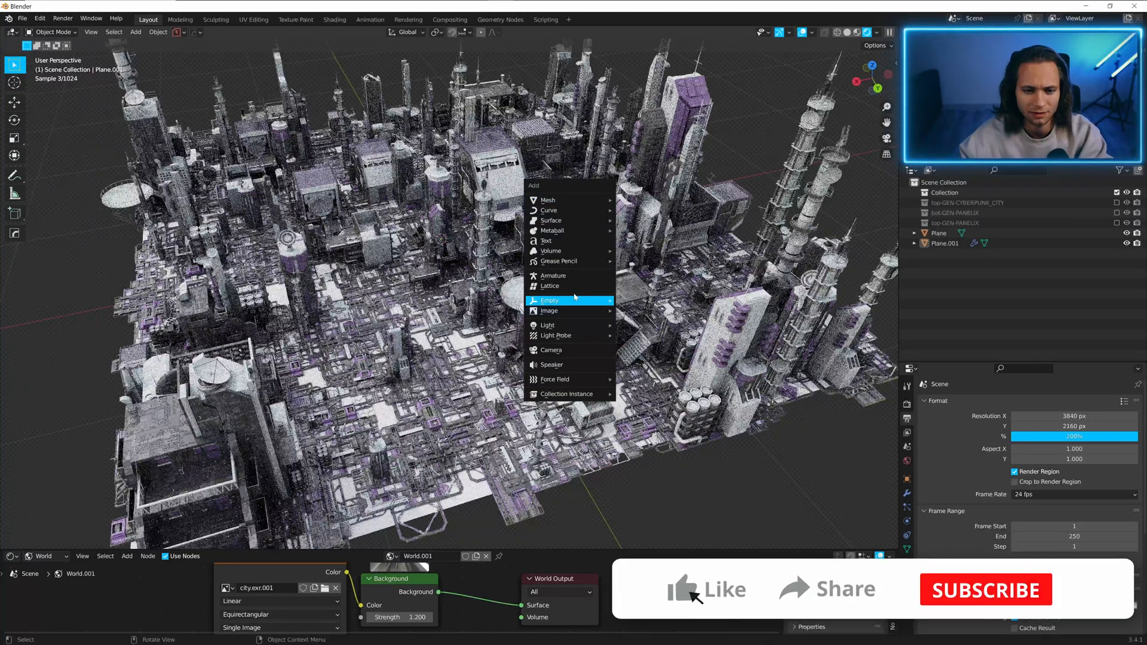
# - Add a camera to the city scene
pyautogui.click(551, 350)
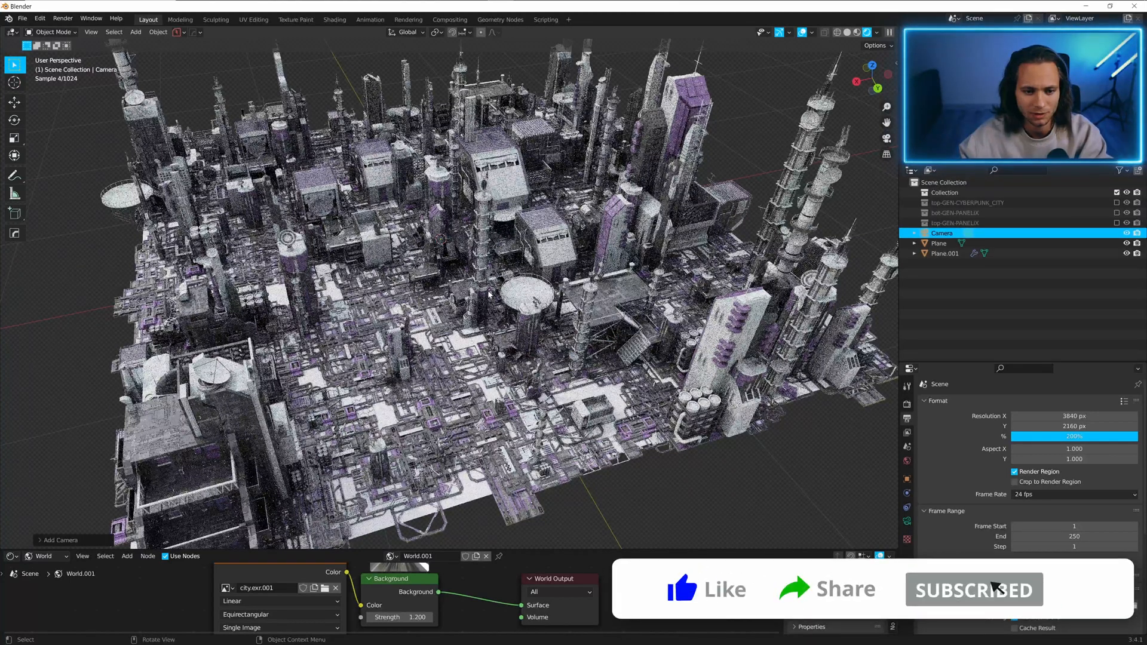